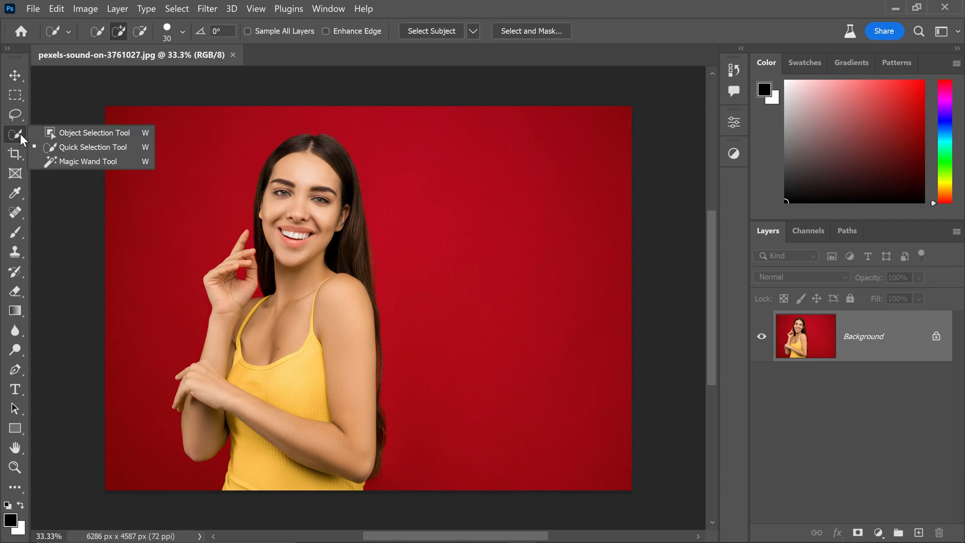
{"action": "mouse_move", "coordinate": [72, 136]}
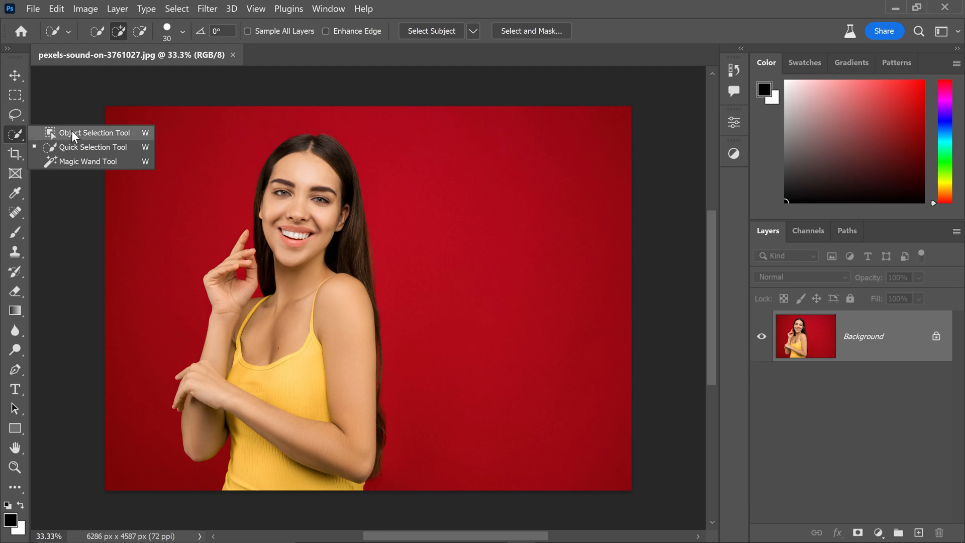
Select the woman with the Object Selection Tool, then refine around her hand with Quick Selection.
{"action": "left_click", "coordinate": [93, 132]}
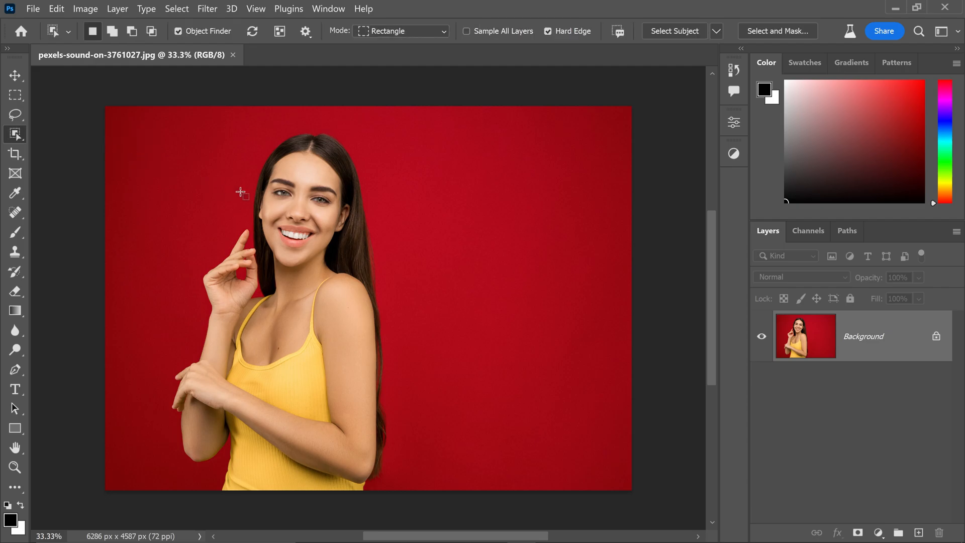
{"action": "left_click", "coordinate": [673, 31]}
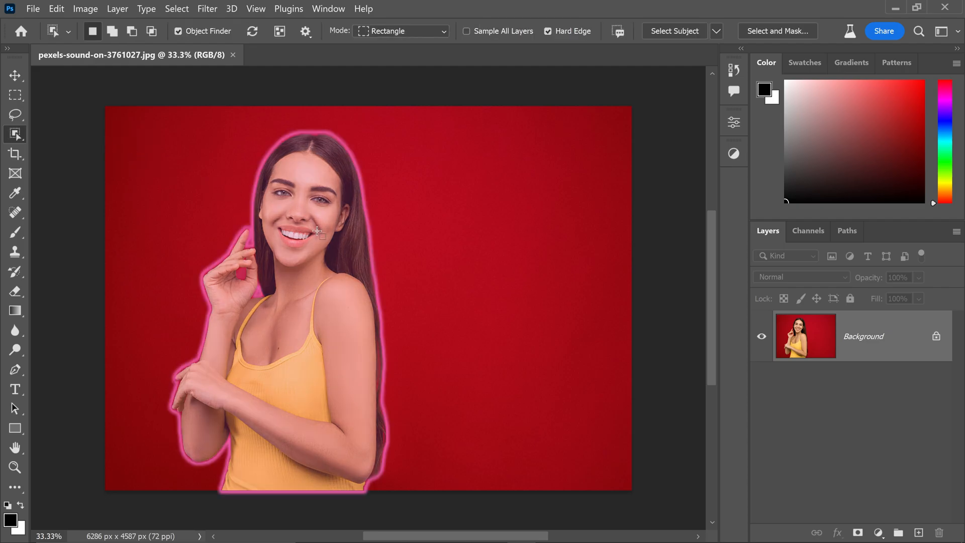
{"action": "left_click", "coordinate": [673, 31]}
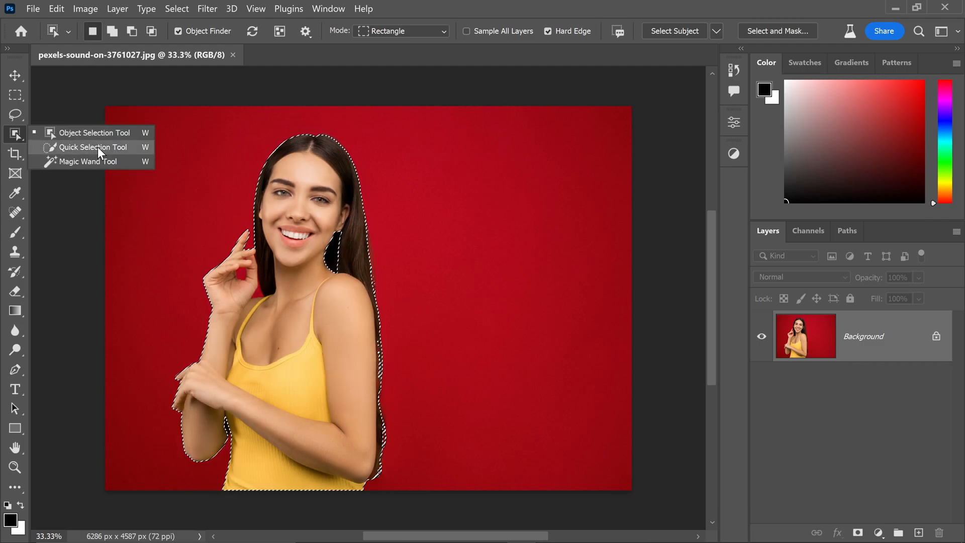
{"action": "left_click", "coordinate": [90, 147]}
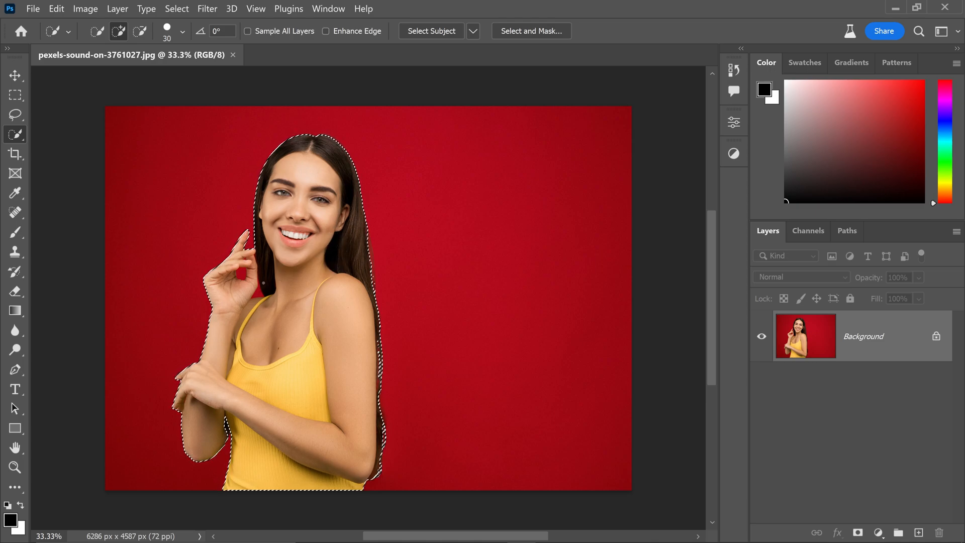
{"action": "key", "text": "alt"}
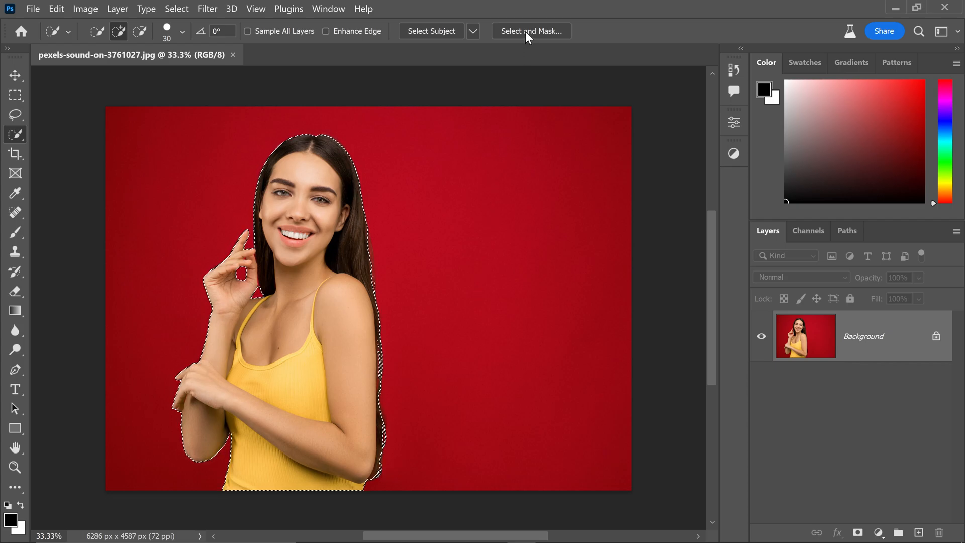
Refine the selection in Select and Mask with a larger brush, outputting a new layer with layer mask.
{"action": "left_click", "coordinate": [531, 30]}
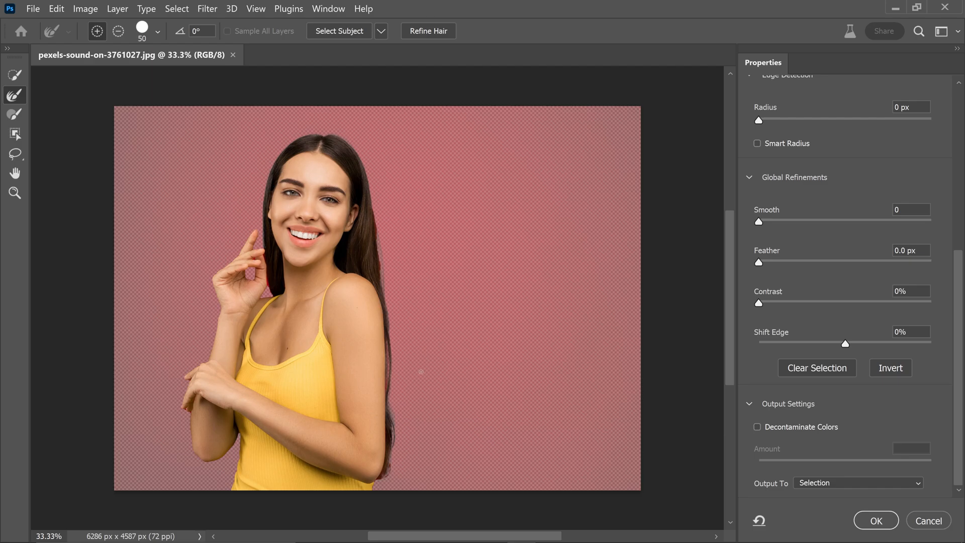
{"action": "key", "text": "]"}
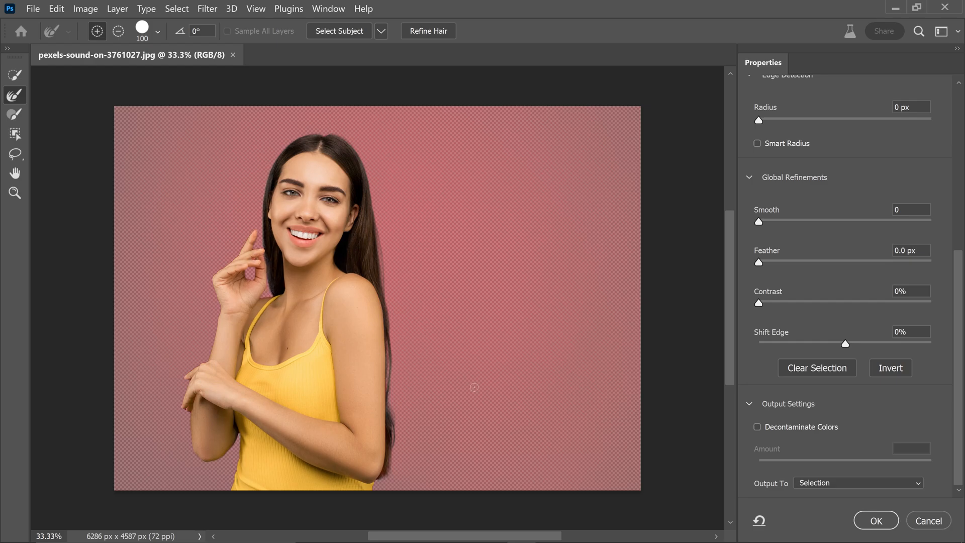
{"action": "mouse_move", "coordinate": [841, 426]}
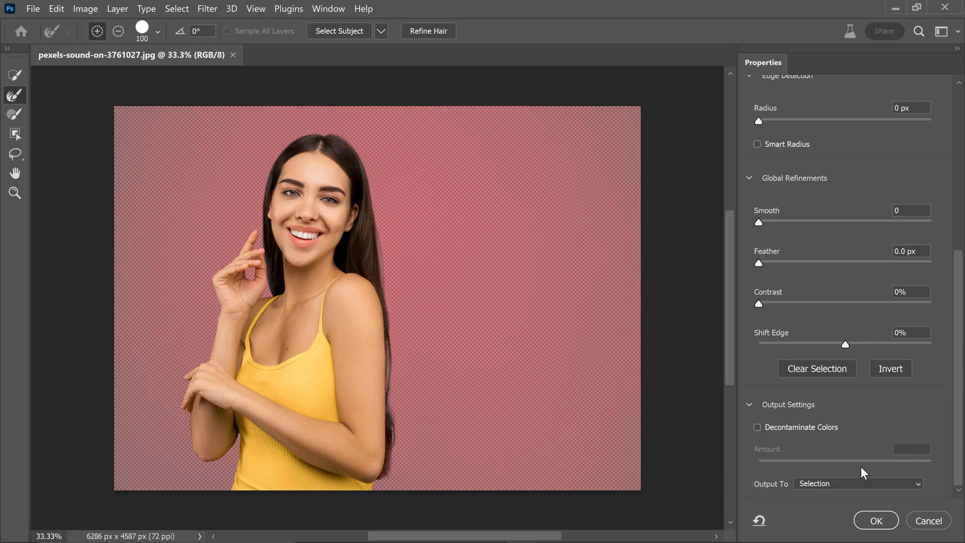
{"action": "left_click", "coordinate": [856, 483]}
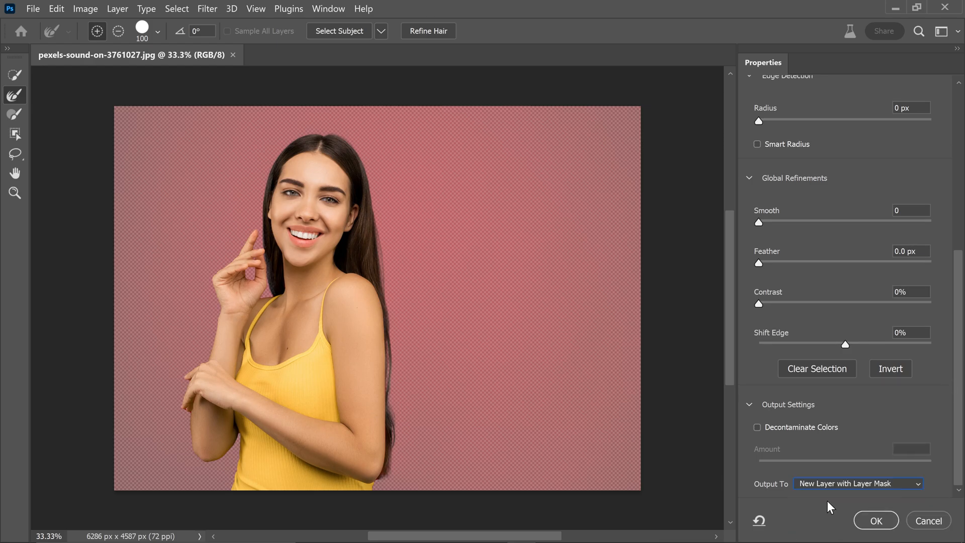
{"action": "mouse_move", "coordinate": [876, 524]}
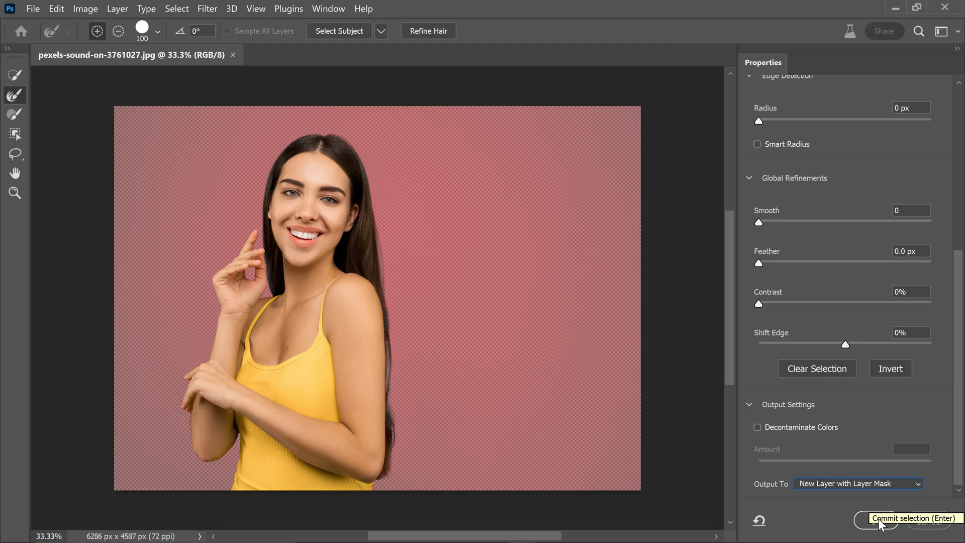
{"action": "left_click", "coordinate": [910, 518]}
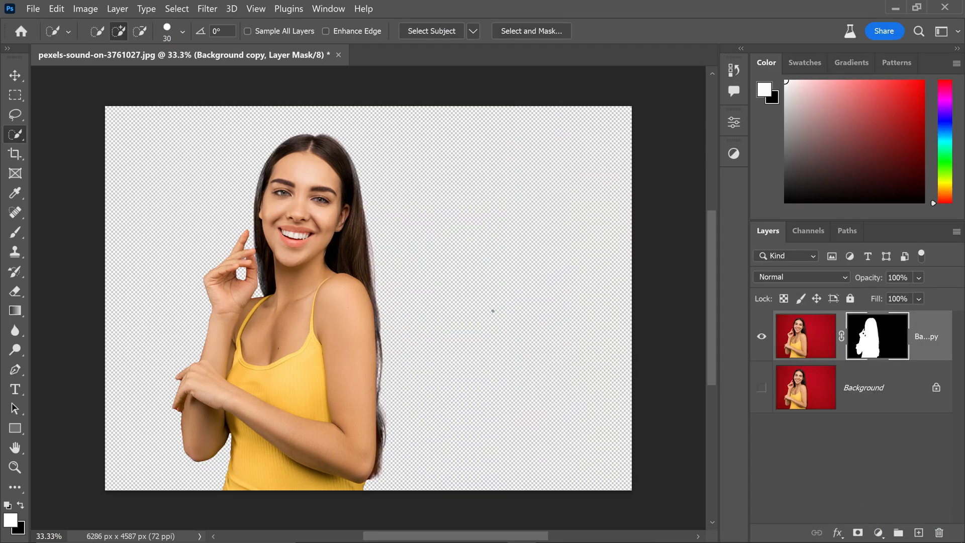
Make the red Background layer visible again and bring up the Filter menu.
{"action": "left_click", "coordinate": [762, 388]}
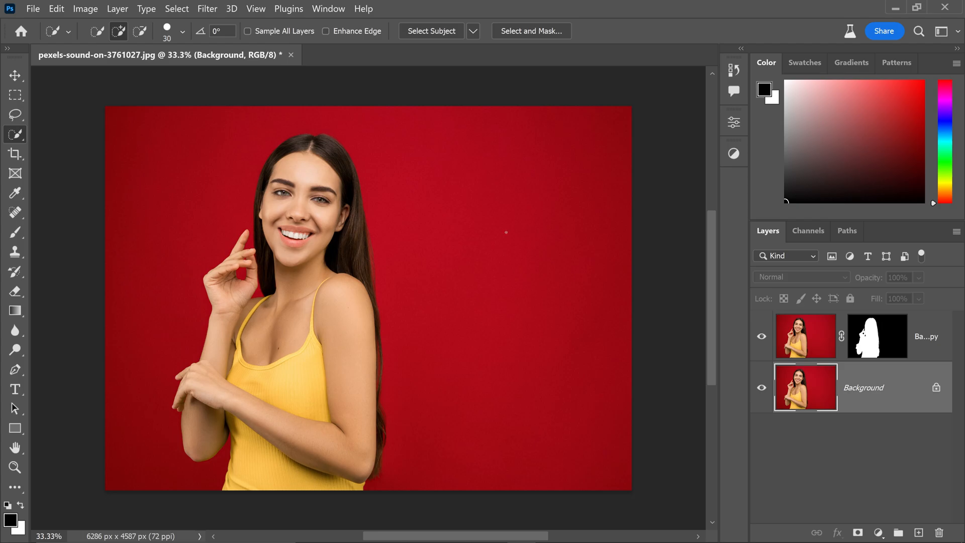
{"action": "left_click", "coordinate": [206, 9]}
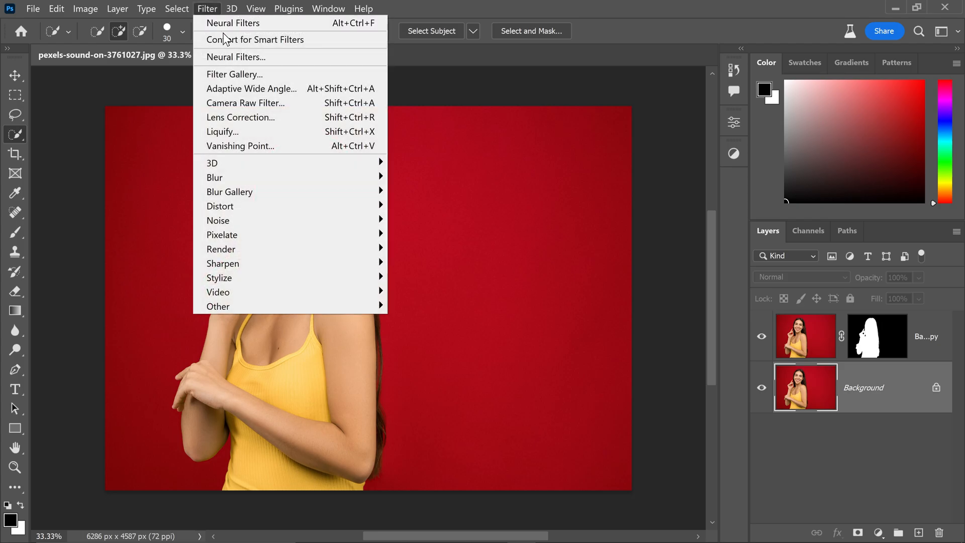
Open Neural Filters and show the Backdrop Creator filter from the Creative section.
{"action": "left_click", "coordinate": [235, 22]}
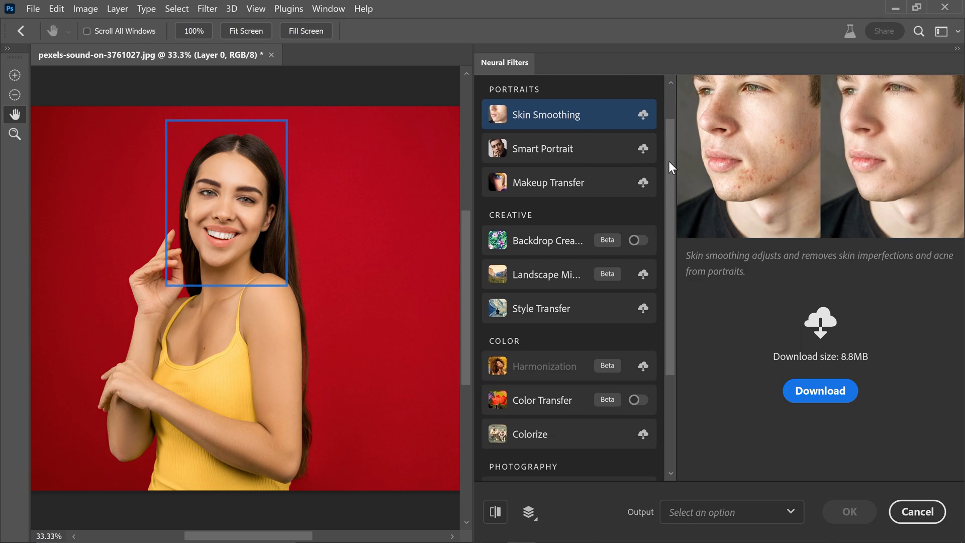
{"action": "scroll", "scroll_direction": "down", "scroll_amount": 3}
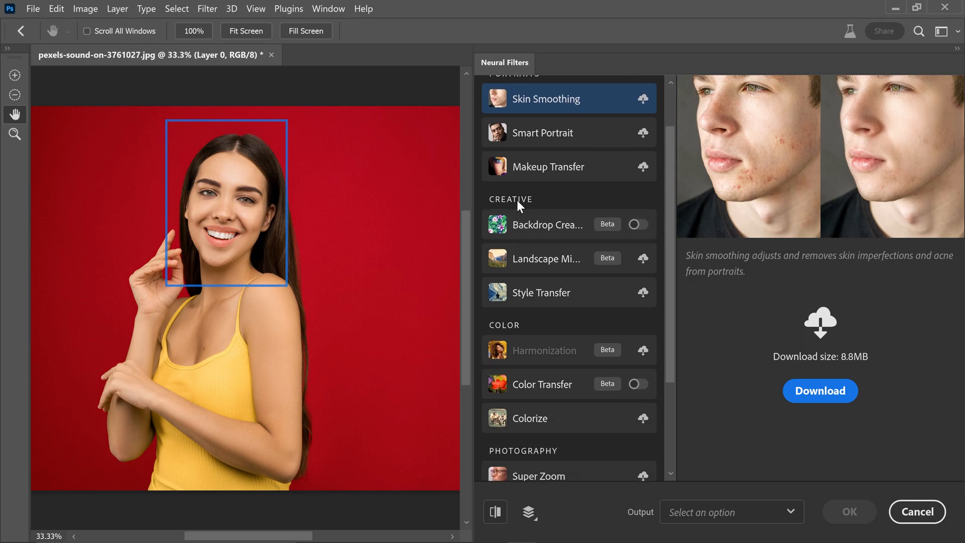
{"action": "mouse_move", "coordinate": [532, 230]}
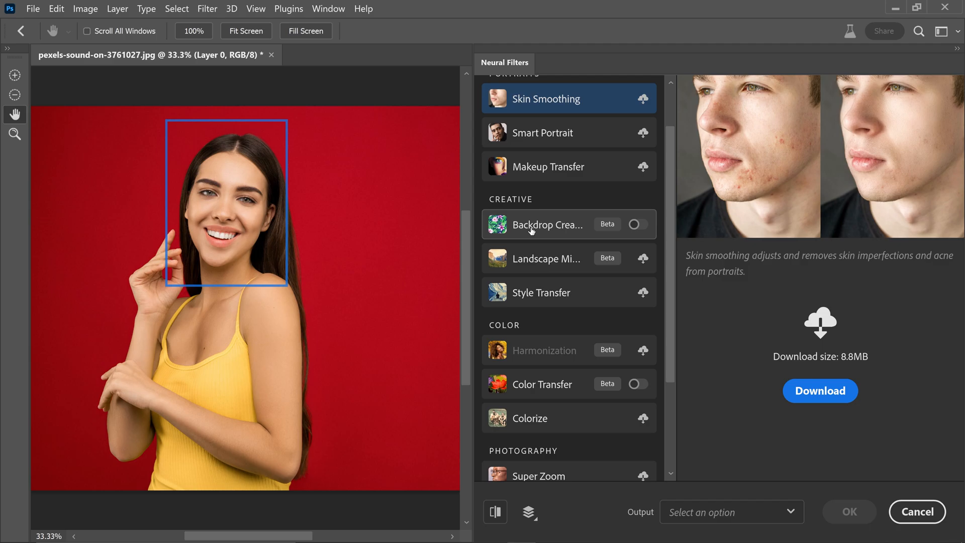
{"action": "left_click", "coordinate": [549, 225]}
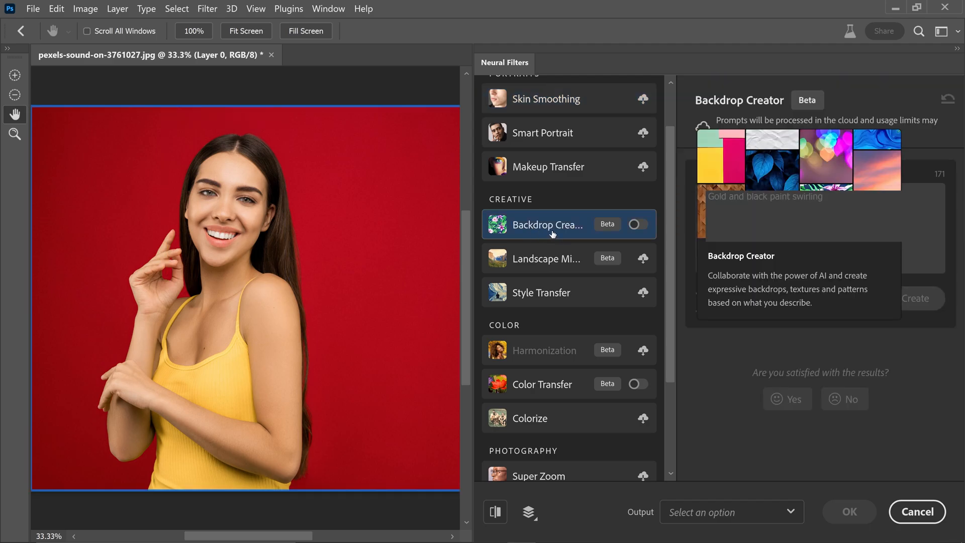
{"action": "mouse_move", "coordinate": [553, 223]}
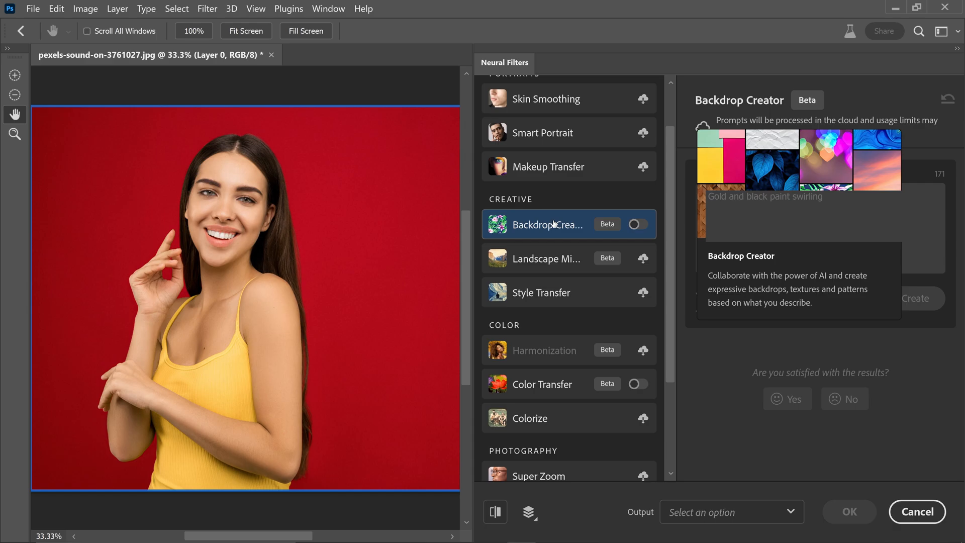
Enable Backdrop Creator and set its prompt to 'a smooth purple background'.
{"action": "left_click", "coordinate": [637, 224]}
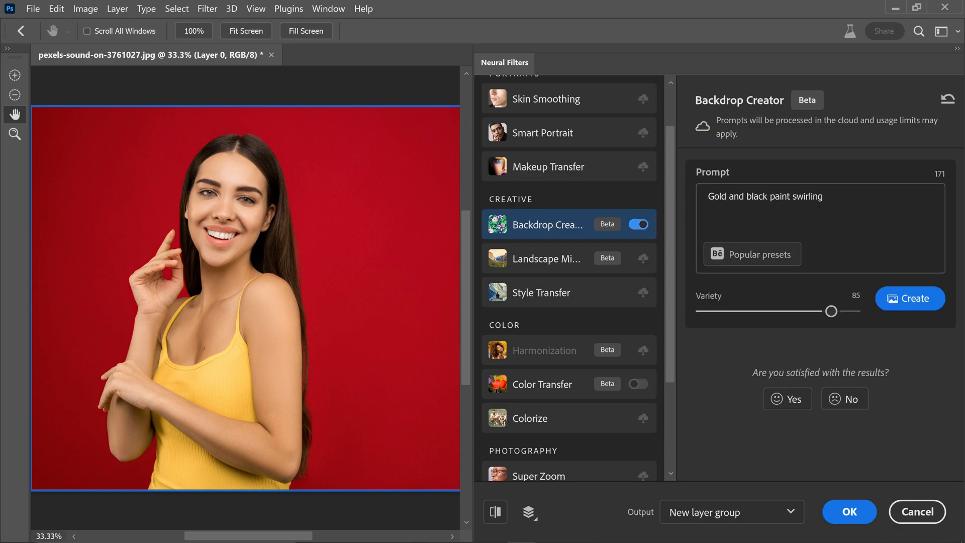
{"action": "triple_click", "coordinate": [763, 195]}
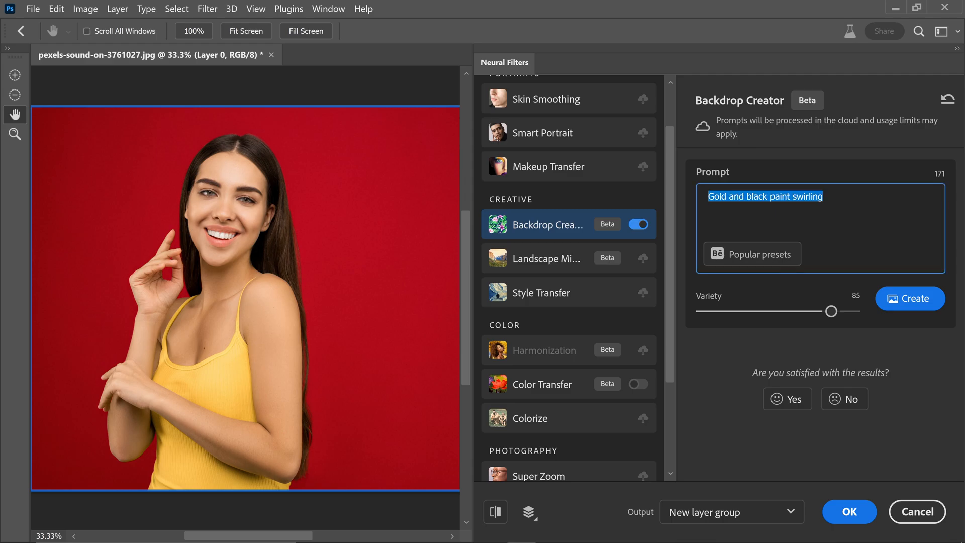
{"action": "mouse_move", "coordinate": [770, 129]}
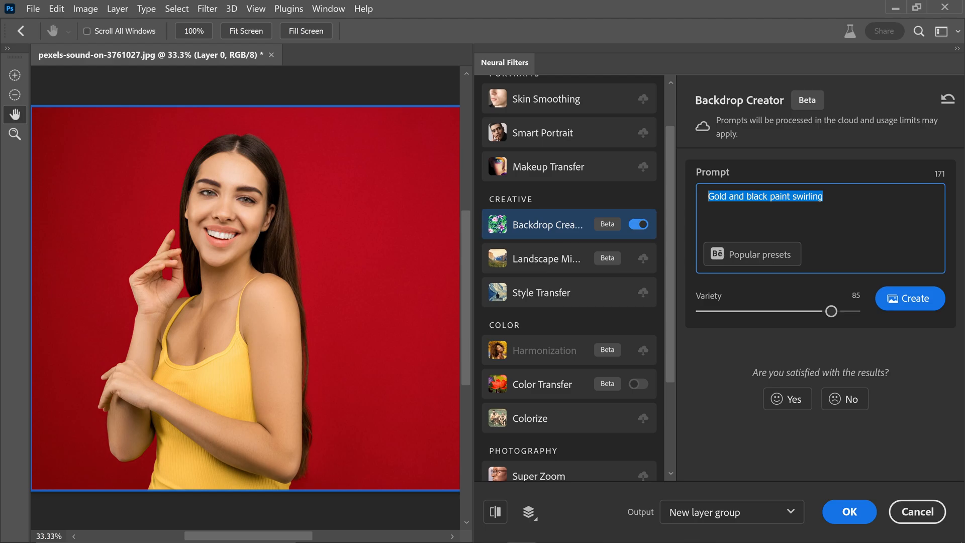
{"action": "type", "text": "a smoo"}
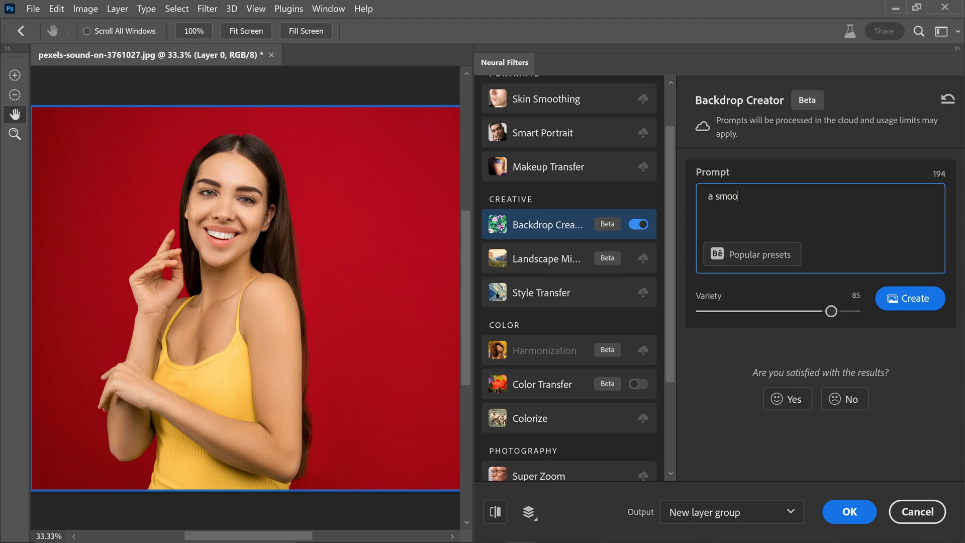
{"action": "type", "text": "th purple backgro"}
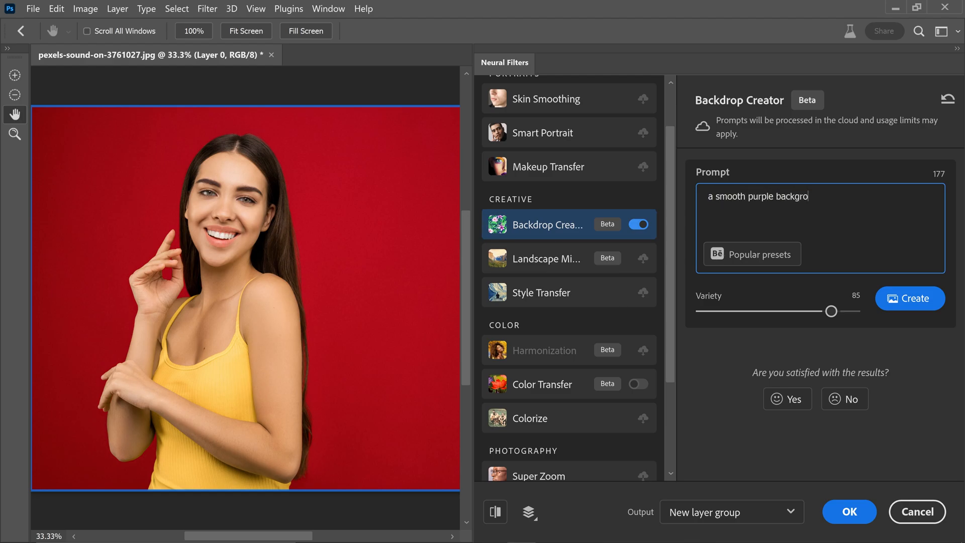
{"action": "type", "text": "und"}
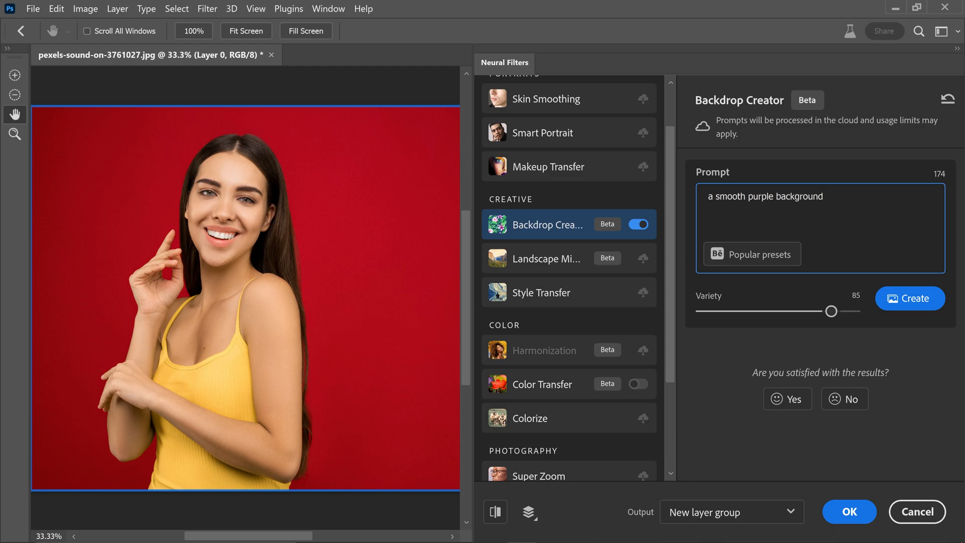
{"action": "mouse_move", "coordinate": [669, 280]}
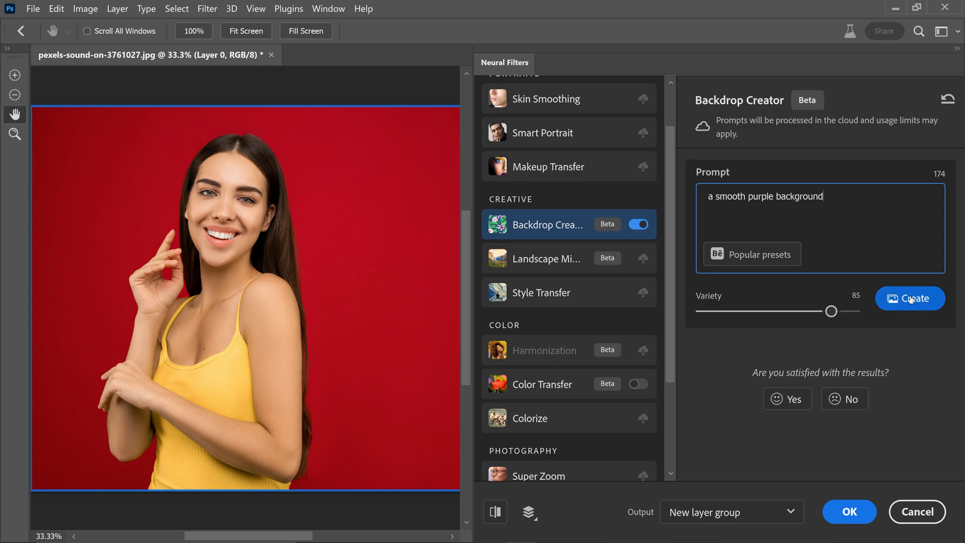
Generate three purple backdrop previews and raise Variety from 85 to 100.
{"action": "left_click", "coordinate": [909, 298]}
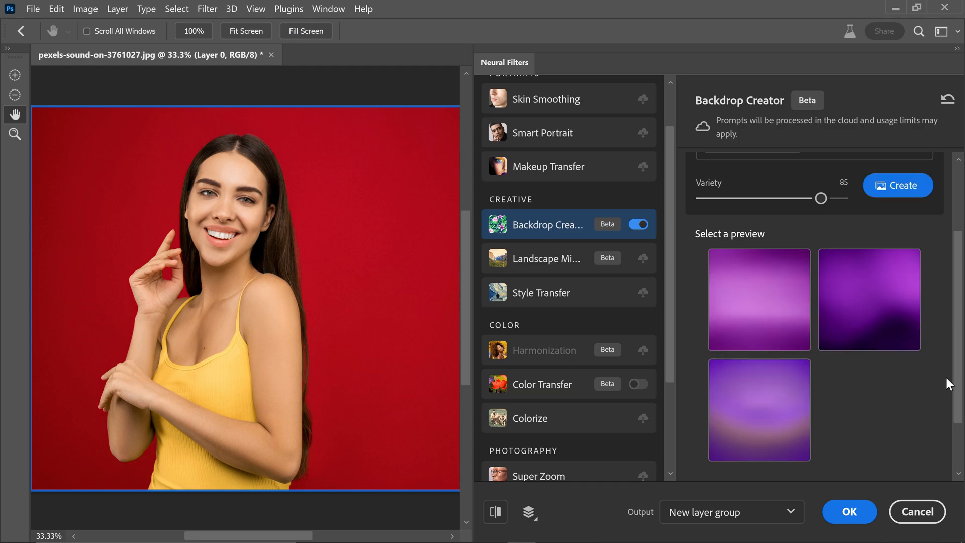
{"action": "mouse_move", "coordinate": [869, 299]}
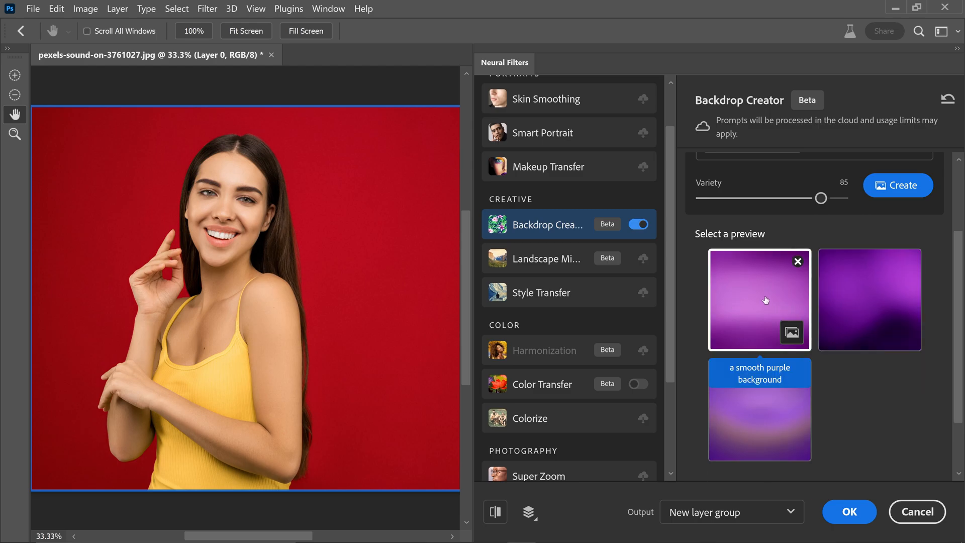
{"action": "left_click", "coordinate": [868, 299]}
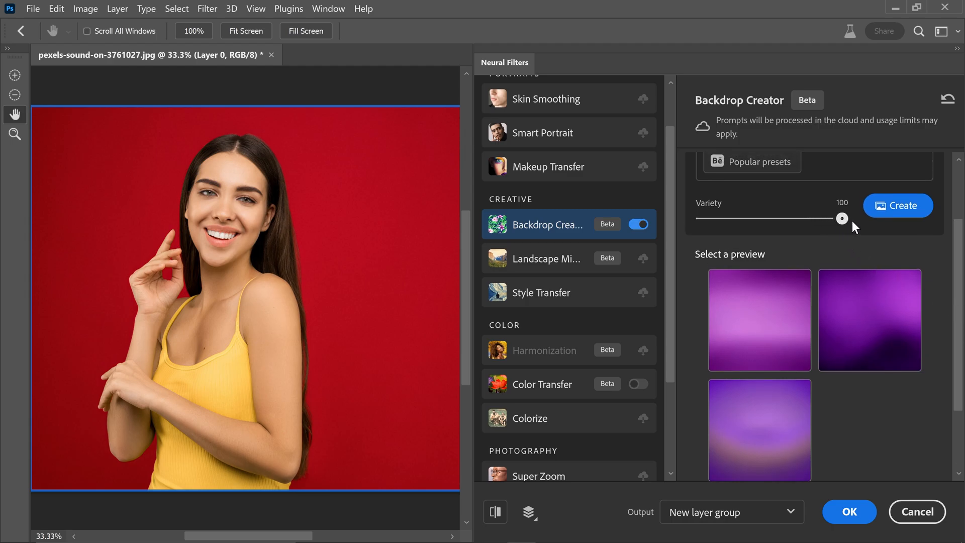
{"action": "mouse_move", "coordinate": [899, 243]}
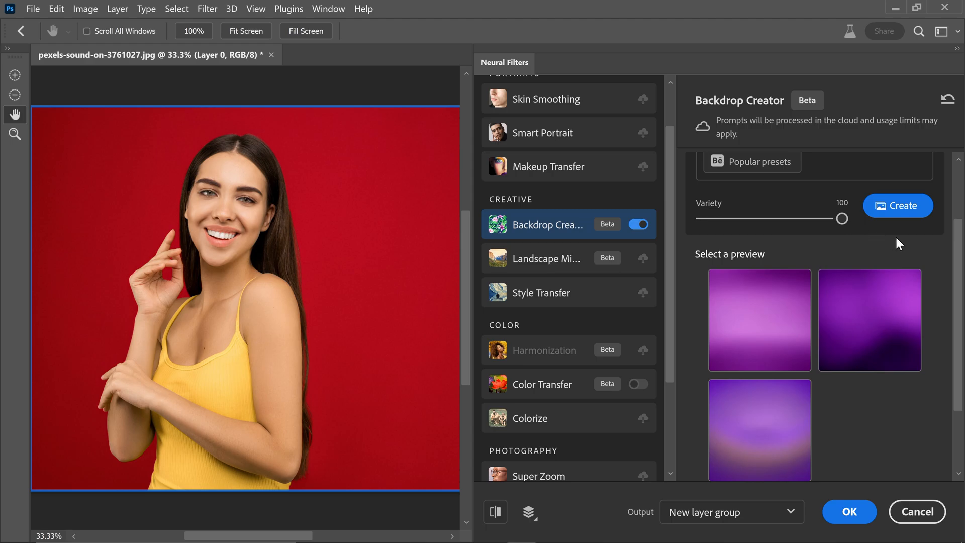
Create another batch of purple backdrop previews at variety 100 and scroll through them.
{"action": "left_click", "coordinate": [897, 206]}
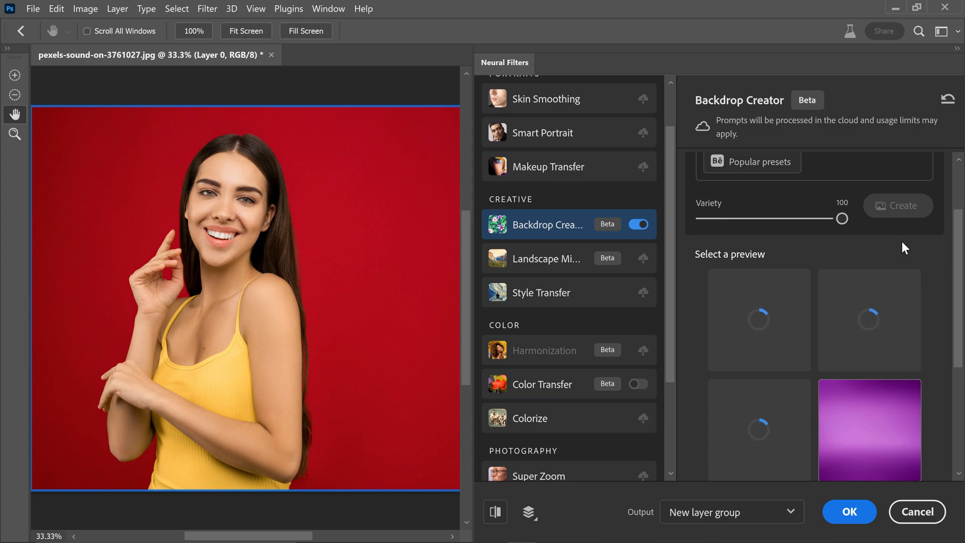
{"action": "scroll", "scroll_direction": "down", "scroll_amount": 3}
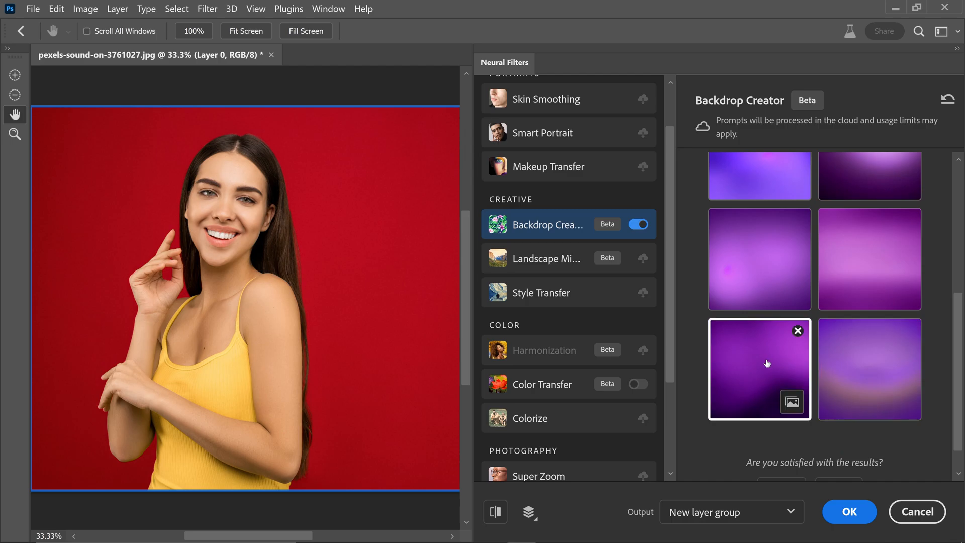
Apply the dark purple backdrop behind the woman and also choose the lighter purple preview.
{"action": "left_click", "coordinate": [759, 259]}
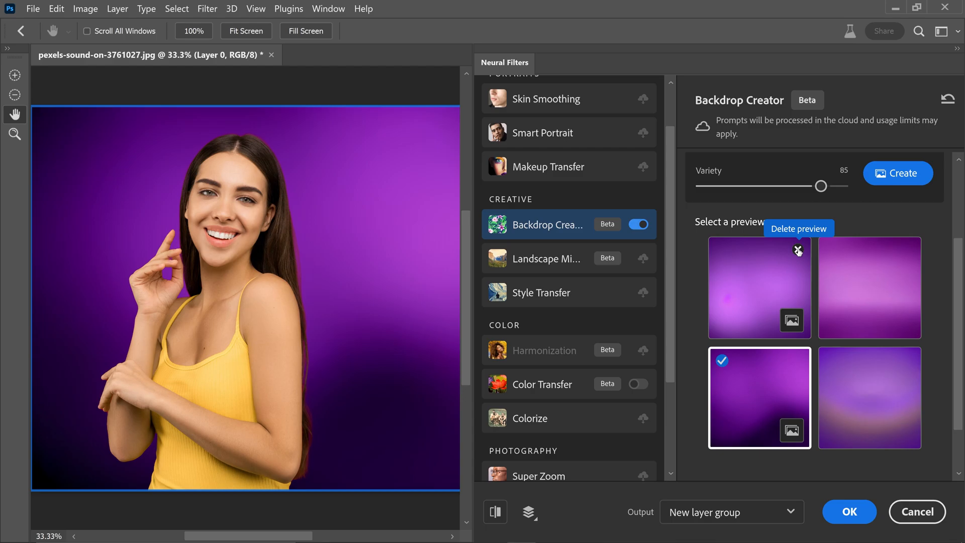
{"action": "left_click", "coordinate": [869, 288]}
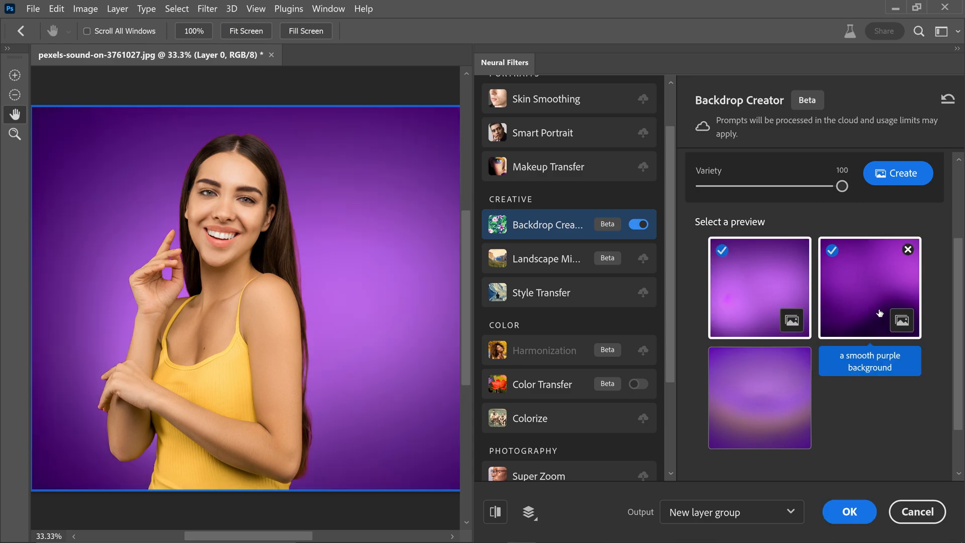
{"action": "mouse_move", "coordinate": [939, 326]}
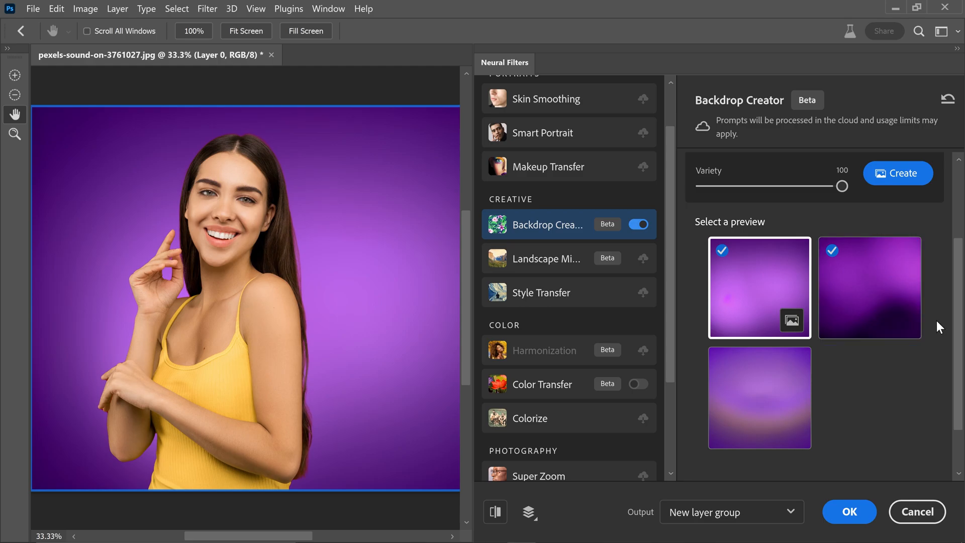
{"action": "mouse_move", "coordinate": [961, 324]}
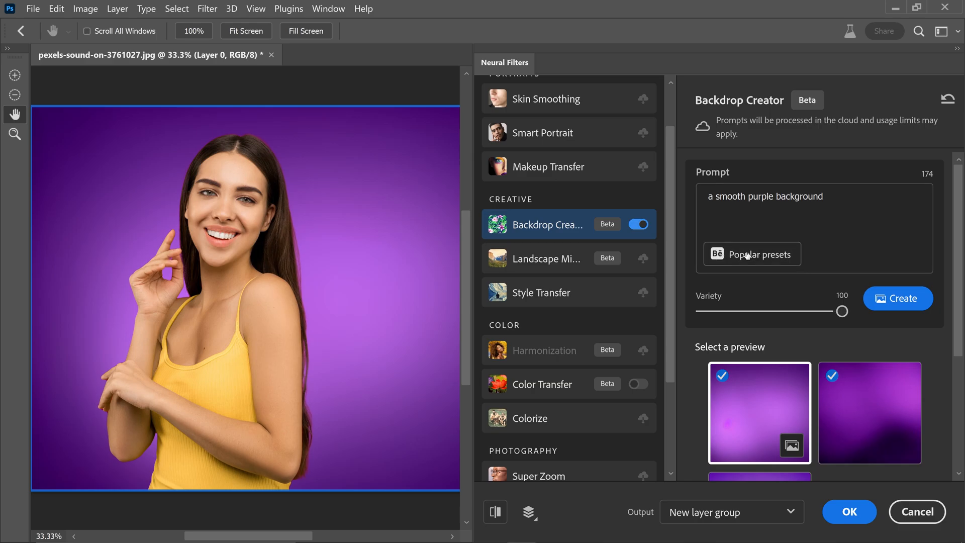
Generate backdrop previews from the '80s synthwave glitch art neon sun rays' popular preset.
{"action": "left_click", "coordinate": [751, 253]}
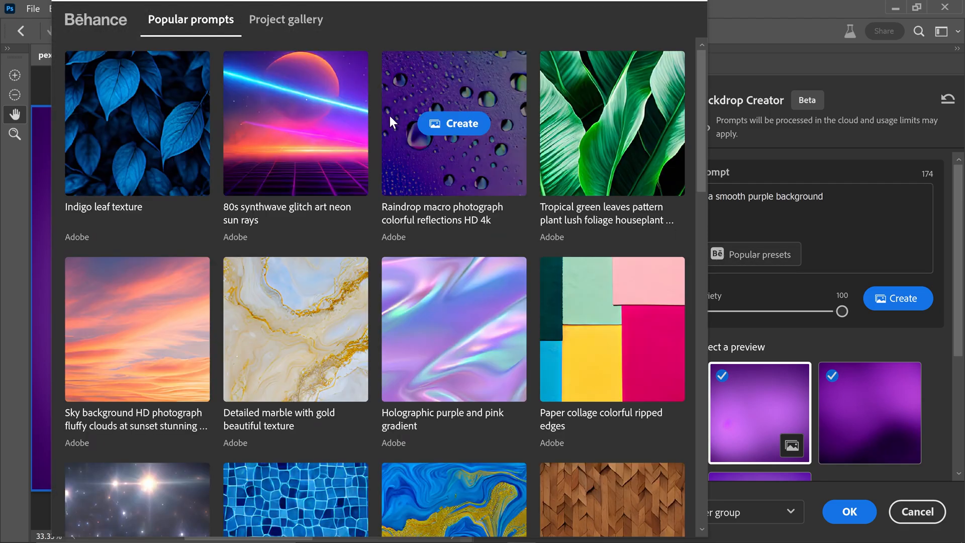
{"action": "mouse_move", "coordinate": [280, 49]}
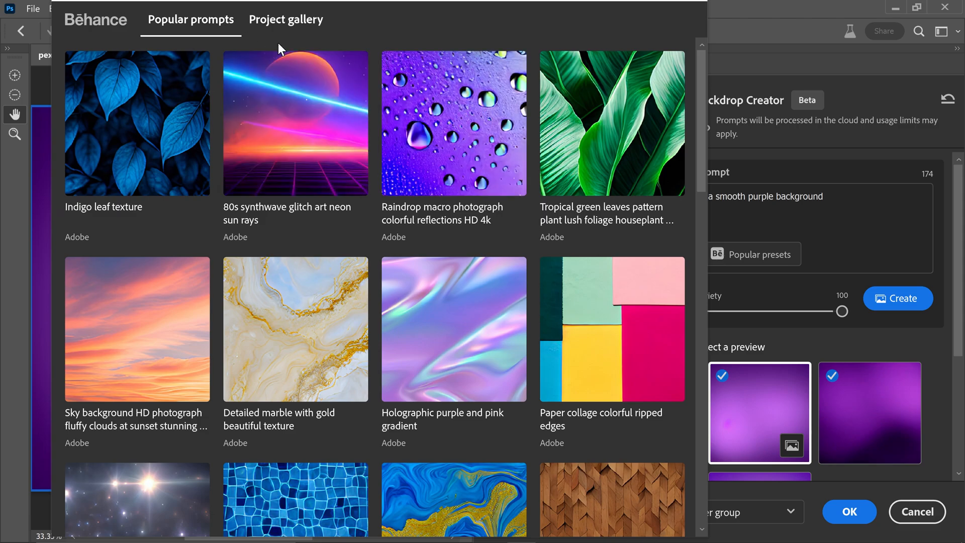
{"action": "mouse_move", "coordinate": [326, 154]}
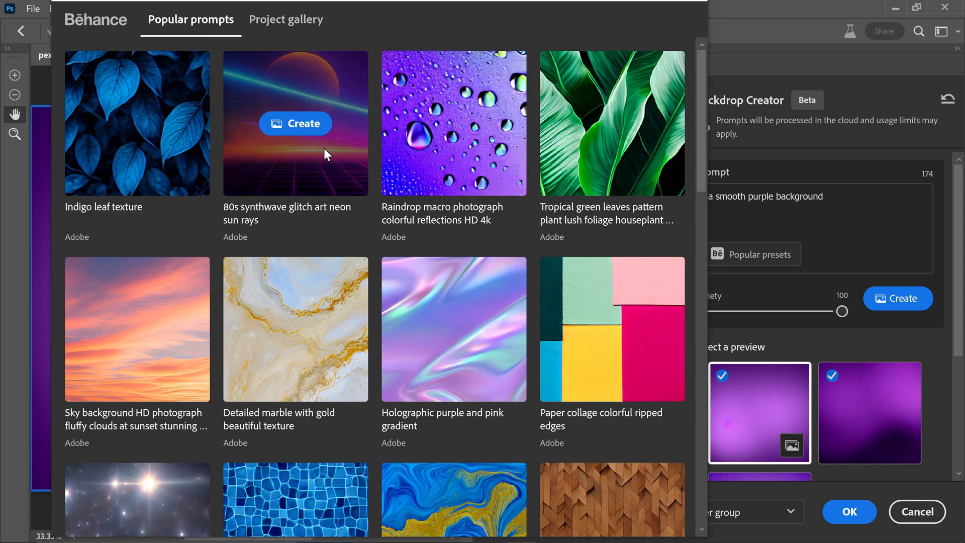
{"action": "mouse_move", "coordinate": [342, 148]}
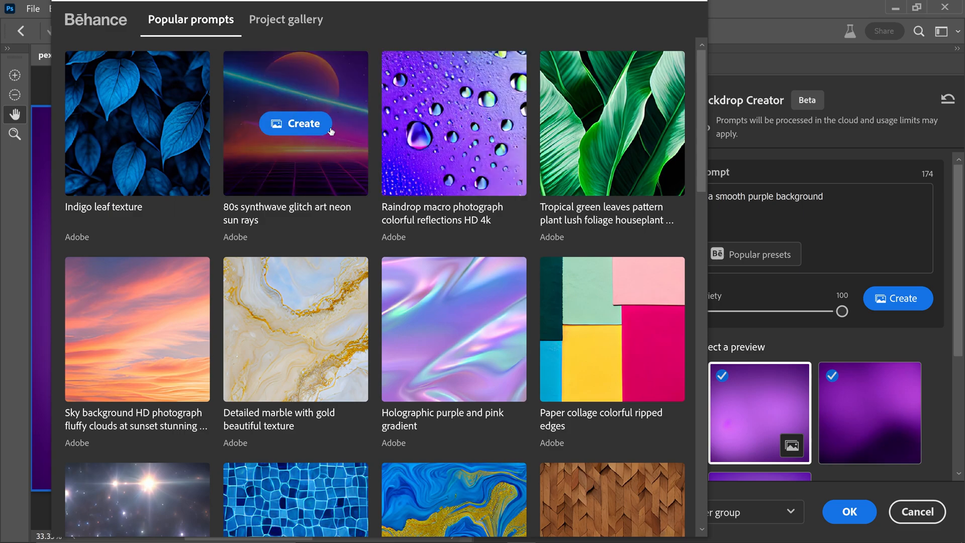
{"action": "left_click", "coordinate": [296, 124]}
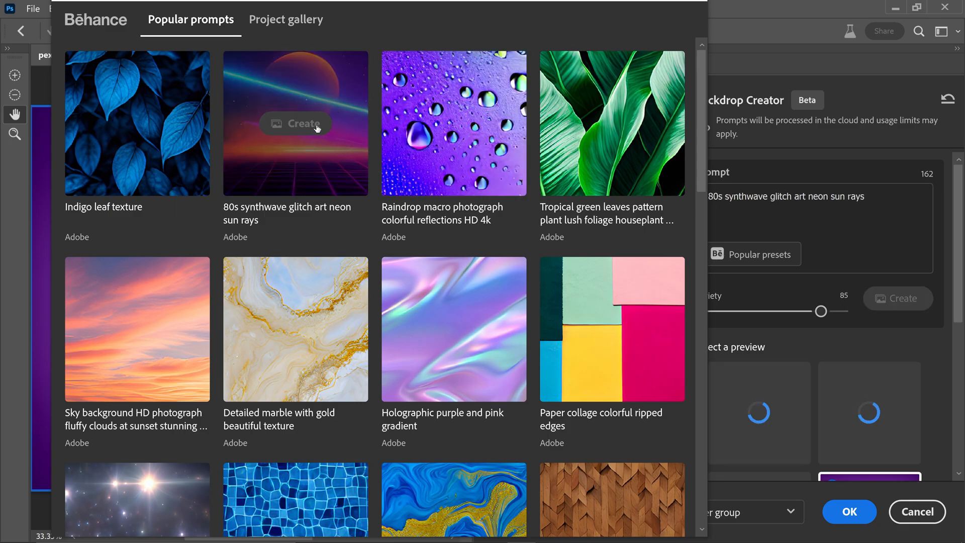
{"action": "mouse_move", "coordinate": [783, 343]}
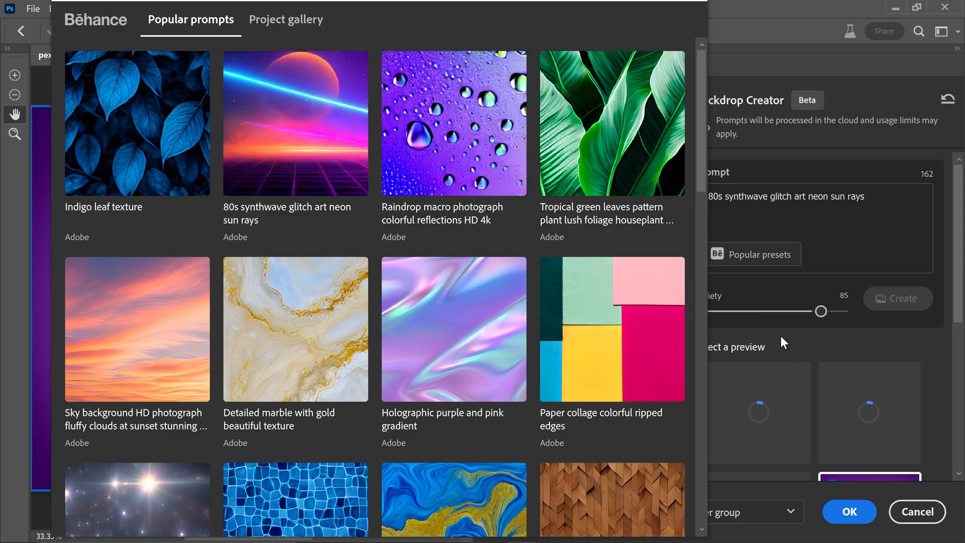
{"action": "mouse_move", "coordinate": [797, 385]}
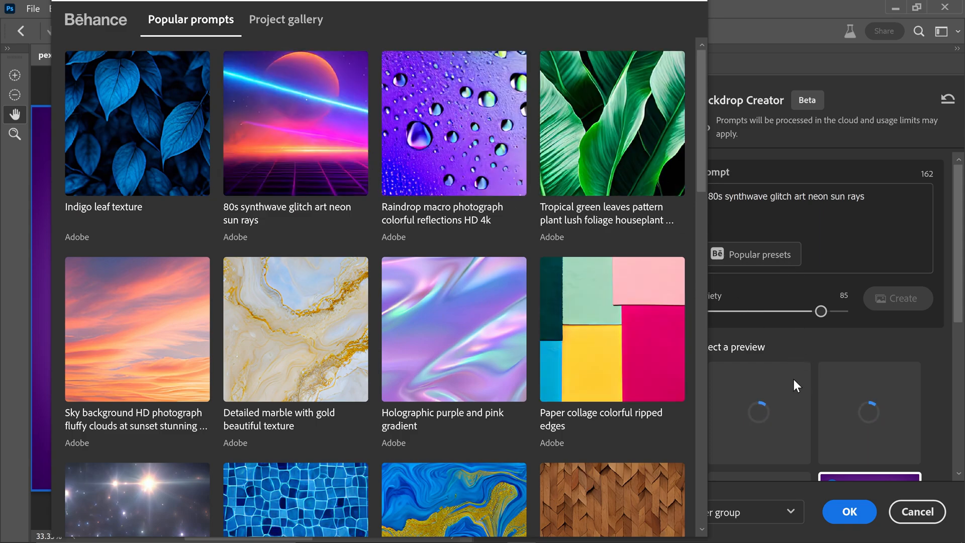
{"action": "mouse_move", "coordinate": [295, 156]}
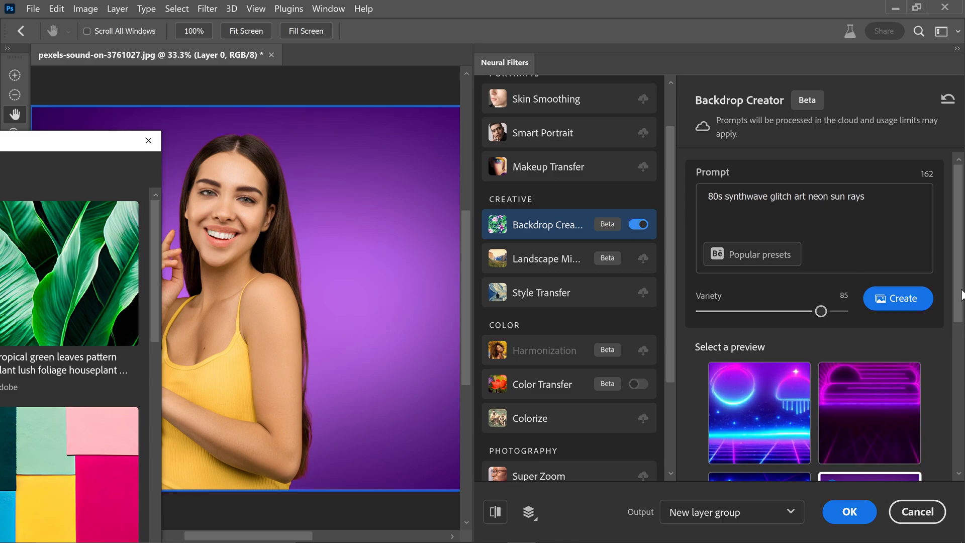
{"action": "left_click", "coordinate": [751, 253]}
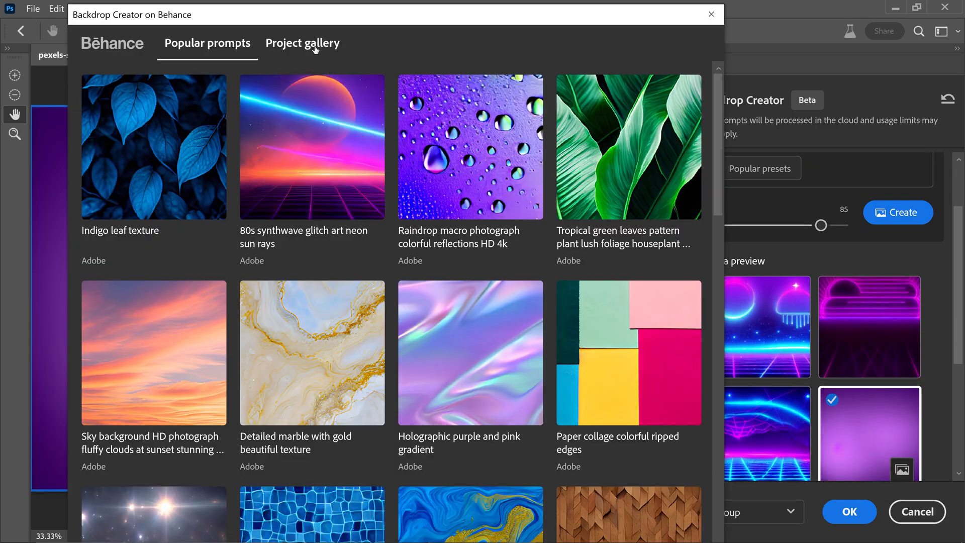
{"action": "left_click", "coordinate": [302, 43]}
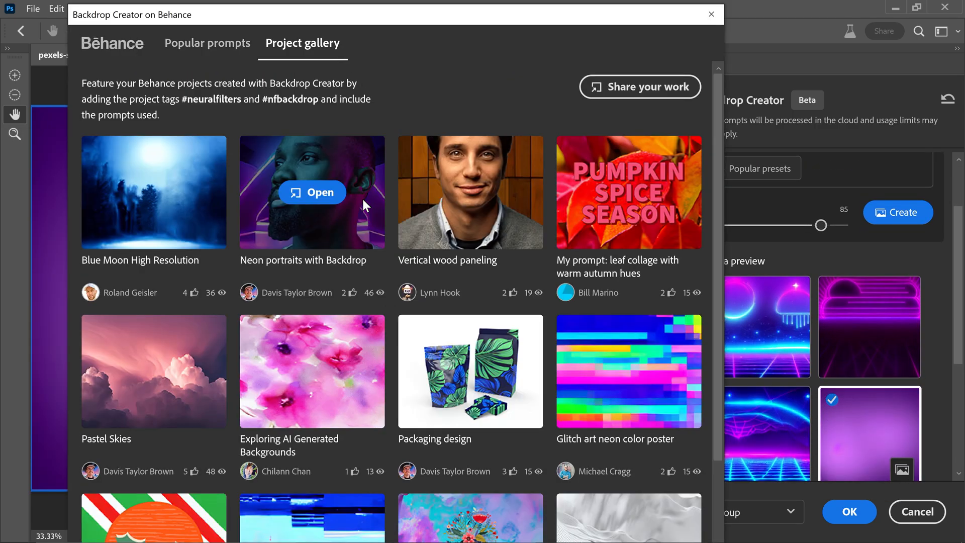
{"action": "mouse_move", "coordinate": [671, 315]}
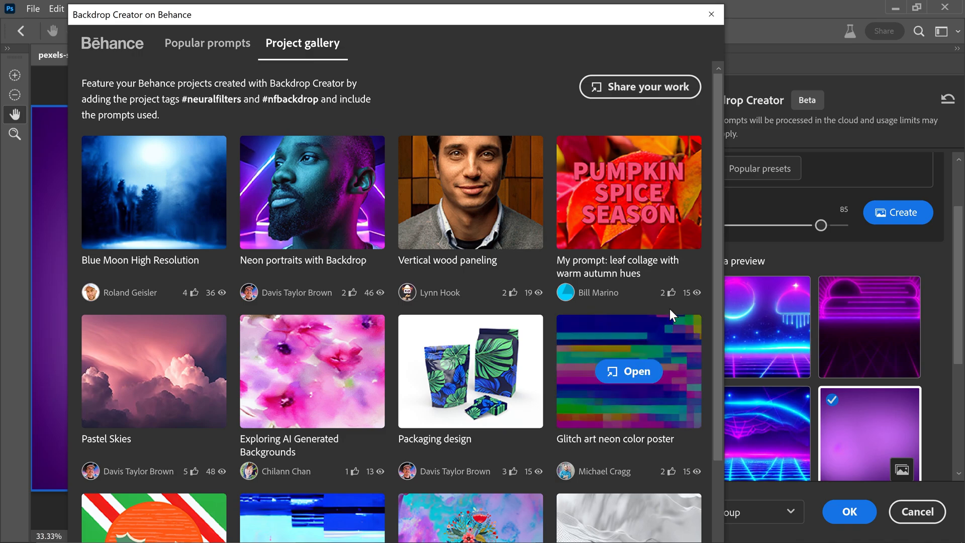
{"action": "scroll", "scroll_direction": "down", "scroll_amount": 3}
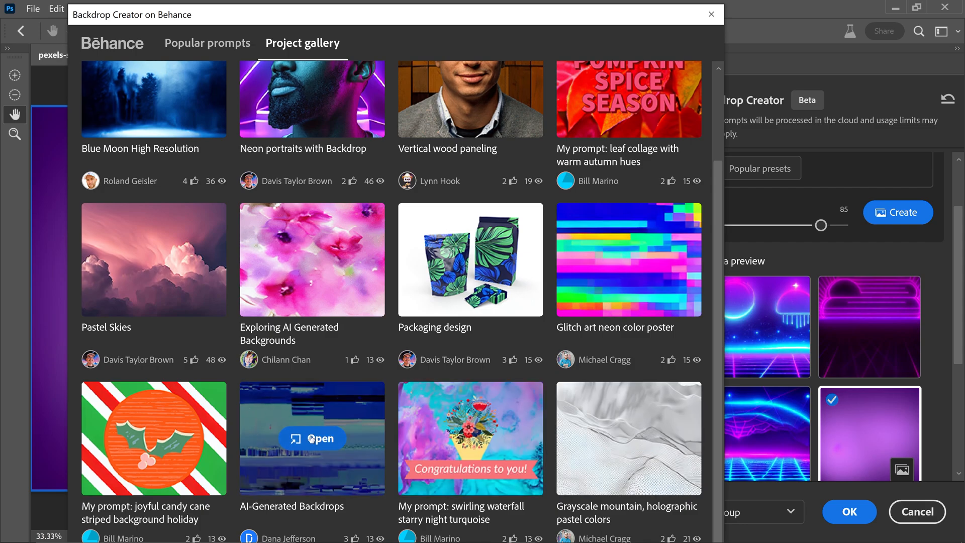
{"action": "left_click", "coordinate": [312, 438]}
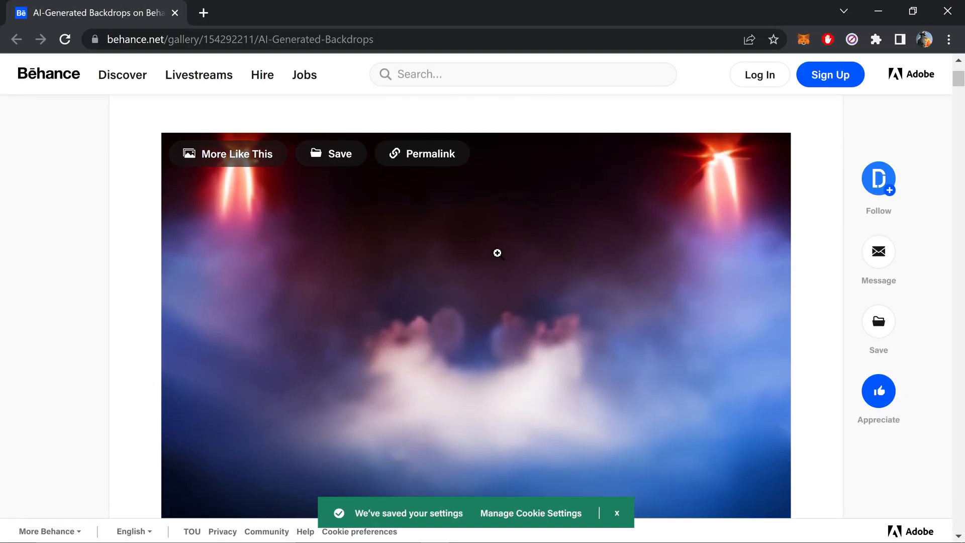
{"action": "scroll", "scroll_direction": "down", "scroll_amount": 3}
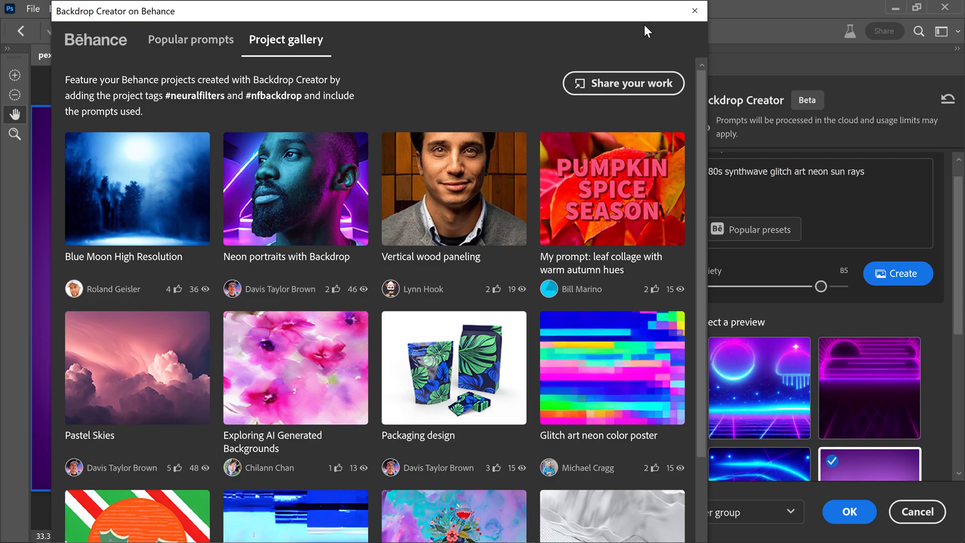
{"action": "left_click", "coordinate": [694, 11]}
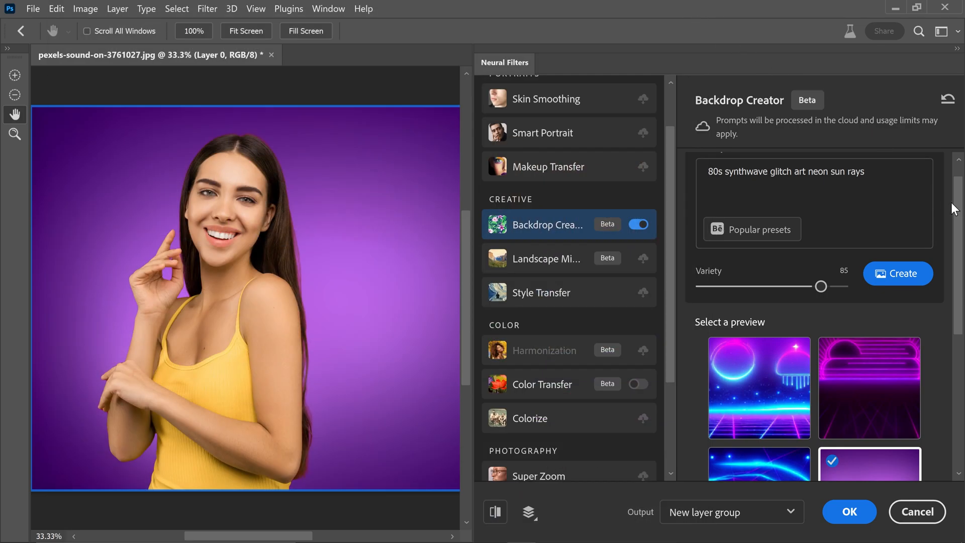
{"action": "scroll", "scroll_direction": "down", "scroll_amount": 3}
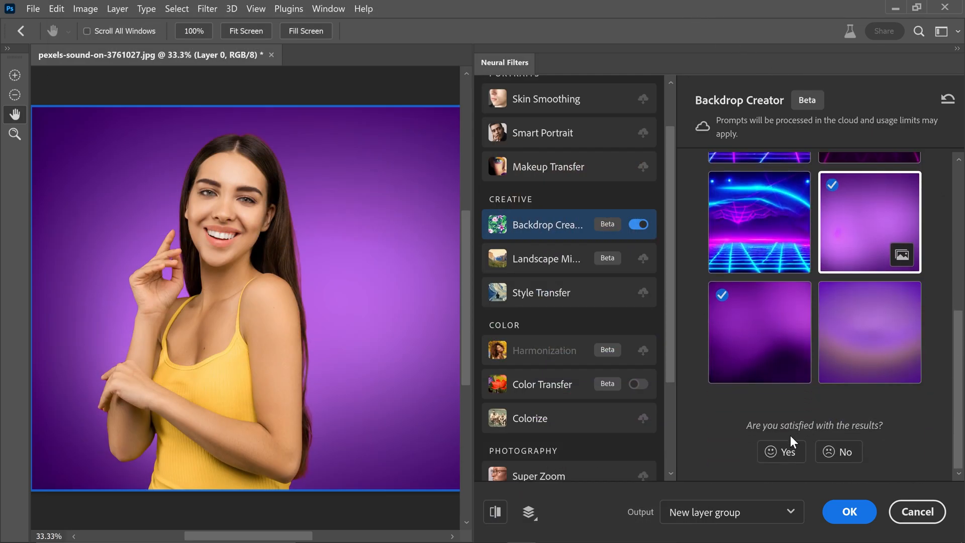
{"action": "left_click", "coordinate": [729, 511]}
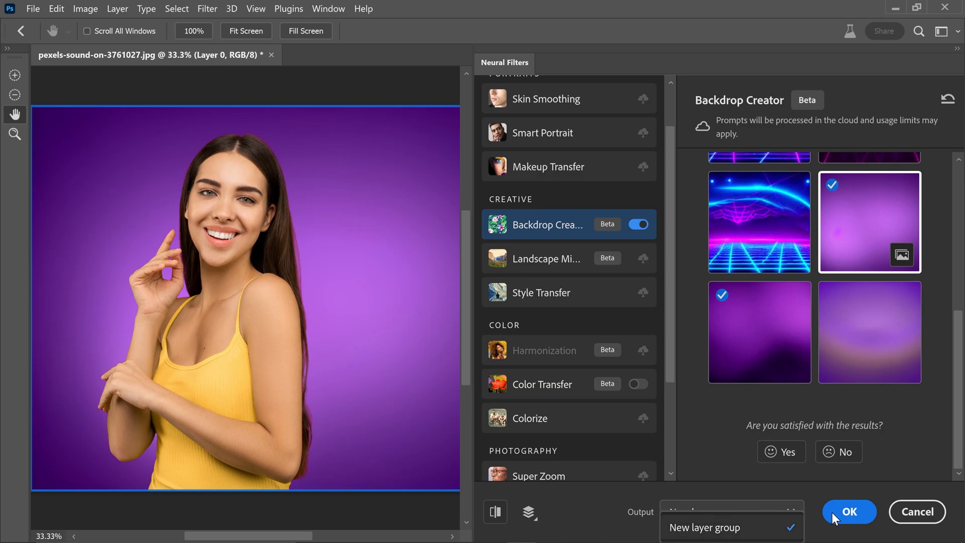
Apply the chosen backdrops as a Neural Filter Group and show the upper purple backdrop layer.
{"action": "left_click", "coordinate": [848, 512]}
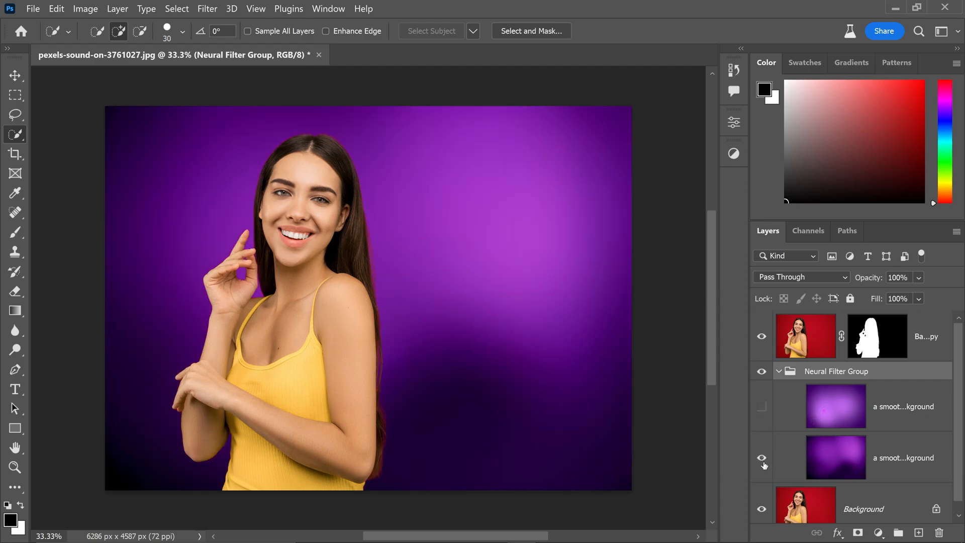
{"action": "left_click", "coordinate": [761, 406]}
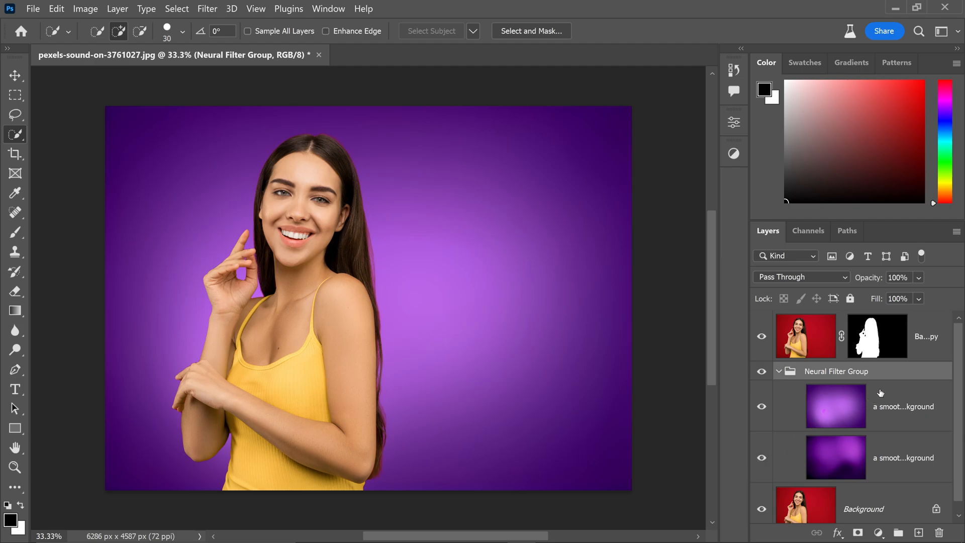